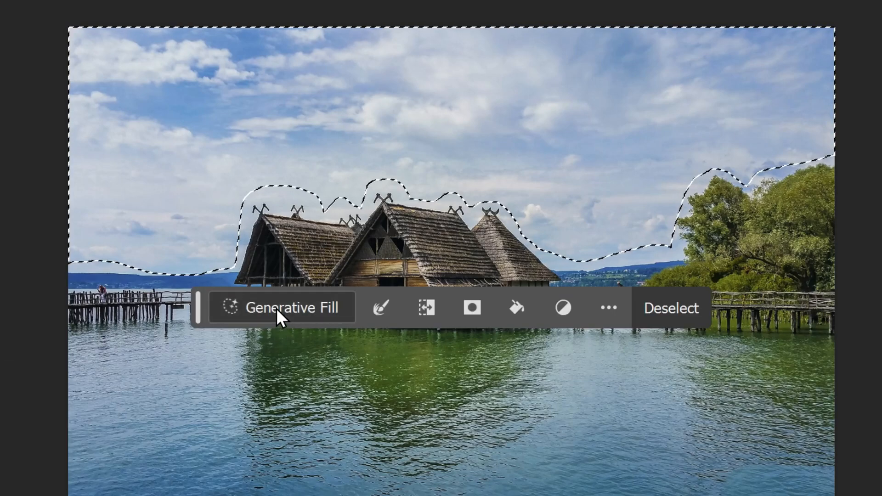
Step: Generate a 'long exposure cinematic sky' over the lassoed sky with Generative Fill
{"action": "left_click", "coordinate": [284, 308]}
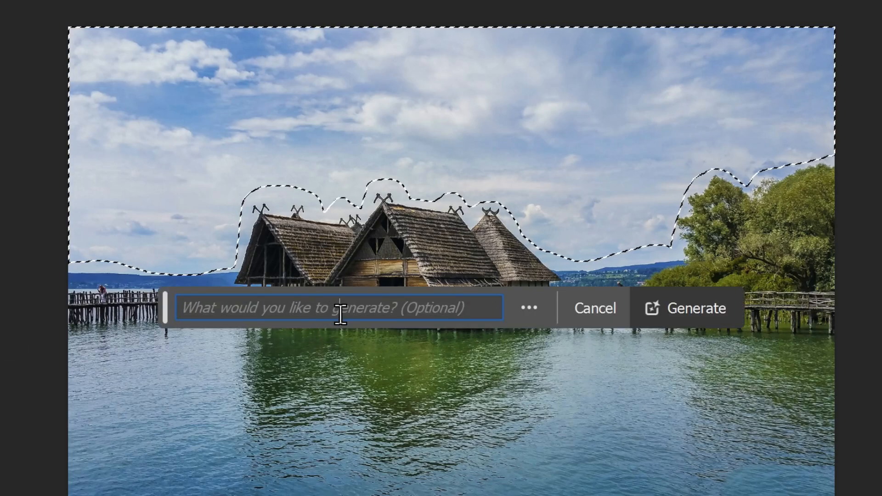
{"action": "type", "text": "long exposure"}
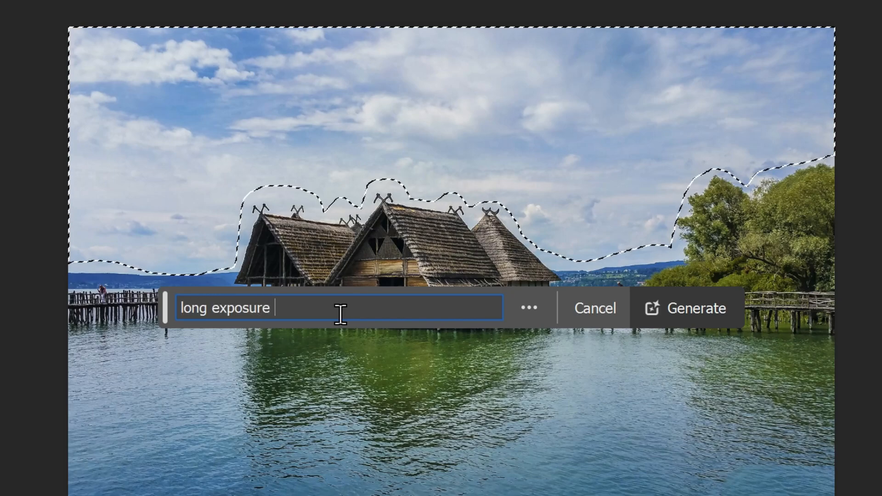
{"action": "type", "text": "cinematic sky"}
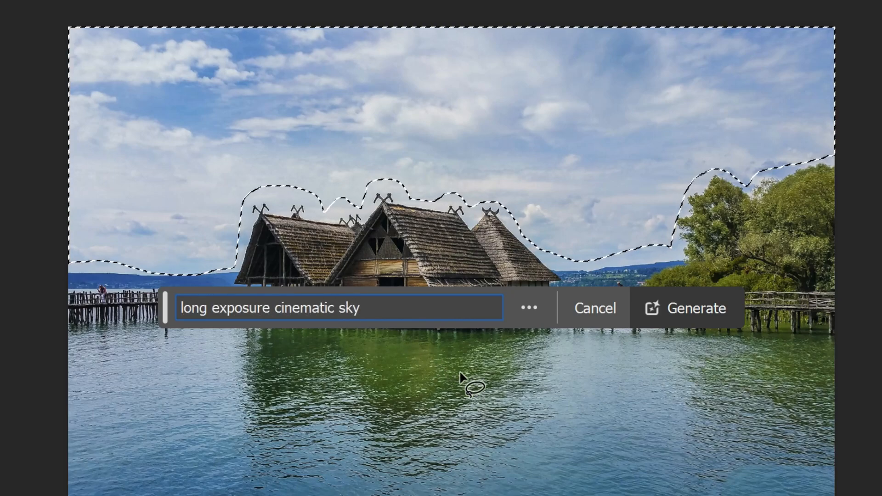
{"action": "left_click", "coordinate": [697, 307]}
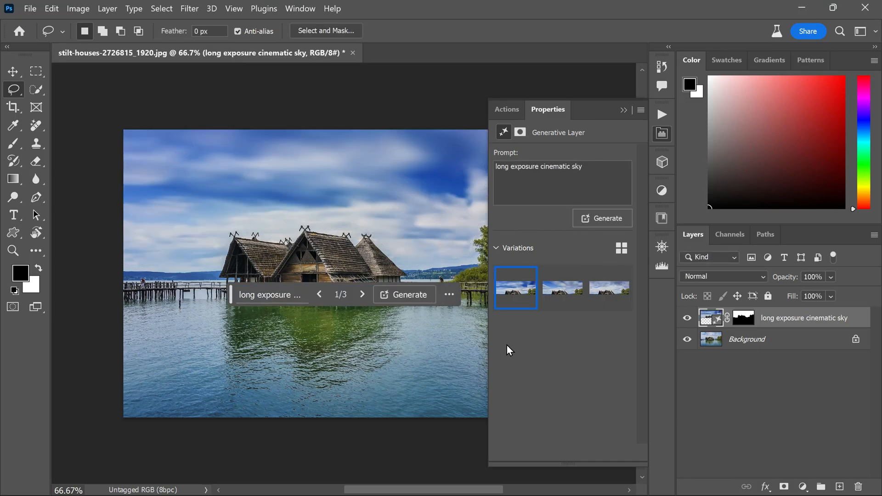
Step: Preview the third sky variation, then keep the second streaky-cloud one
{"action": "left_click", "coordinate": [609, 288]}
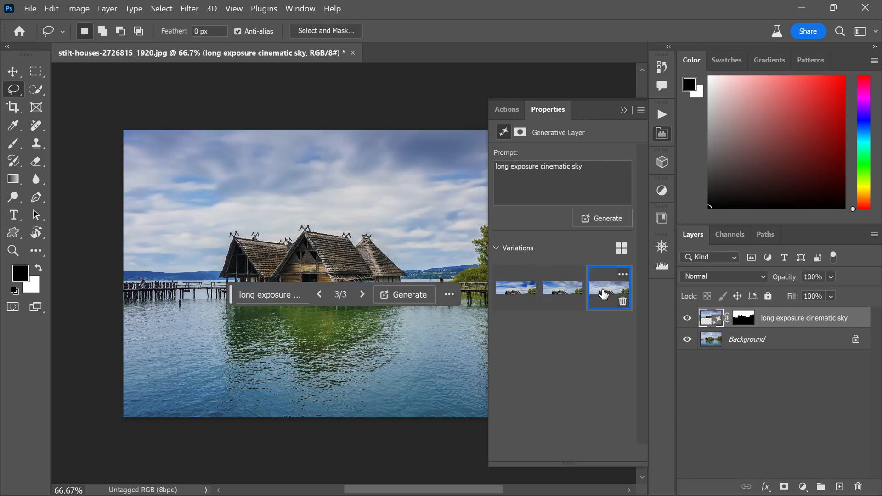
{"action": "left_click", "coordinate": [561, 288]}
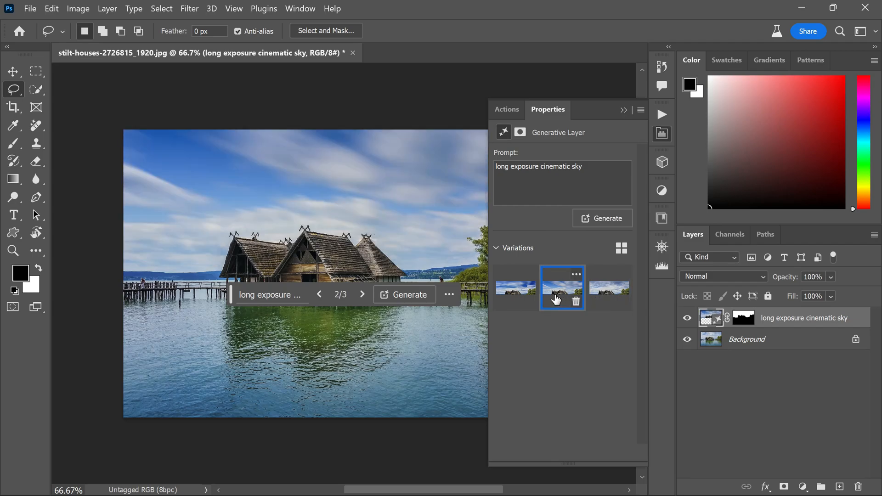
{"action": "mouse_move", "coordinate": [427, 349]}
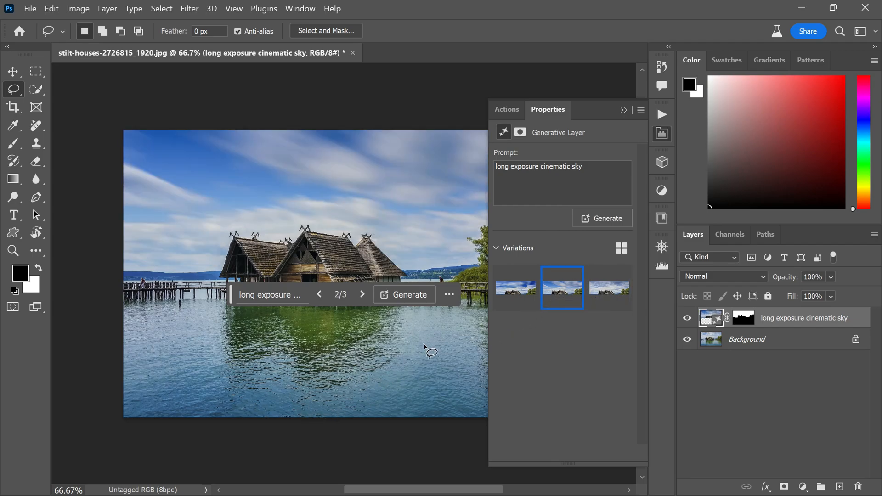
{"action": "left_click", "coordinate": [687, 321]}
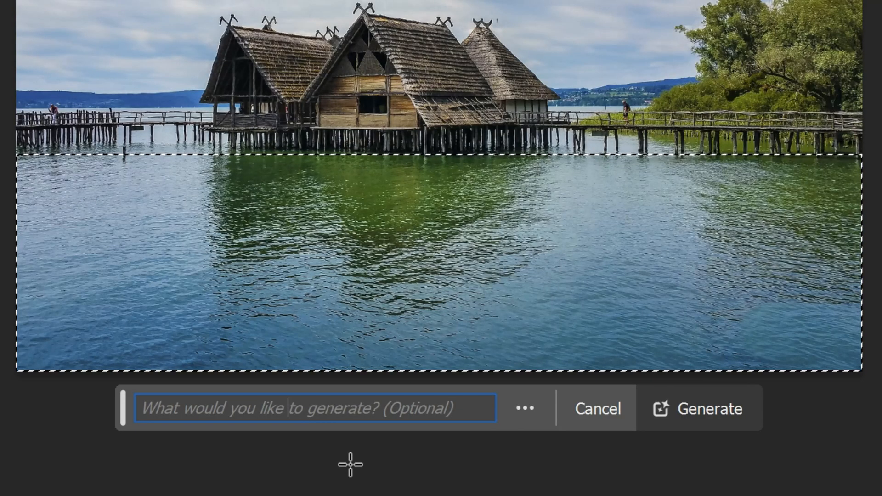
Step: Generate 'calm water lake with dramtic reflections' over the selected lake water
{"action": "type", "text": "calm w"}
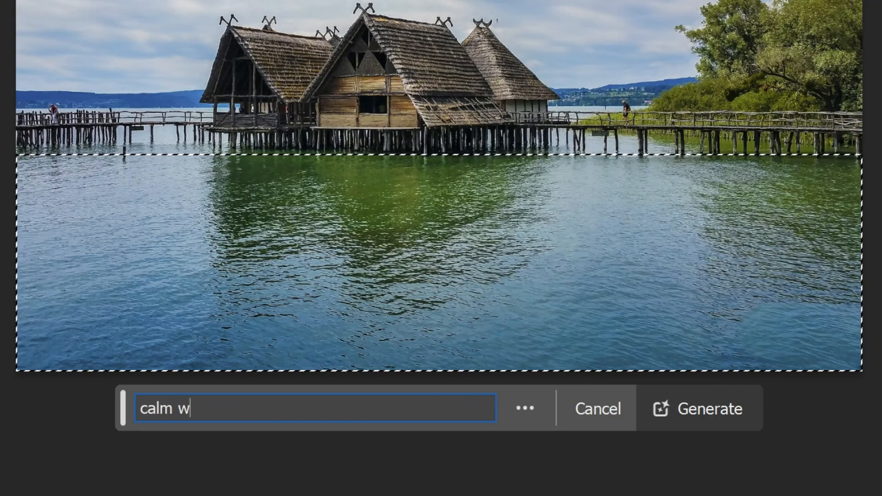
{"action": "type", "text": "ater lake wit"}
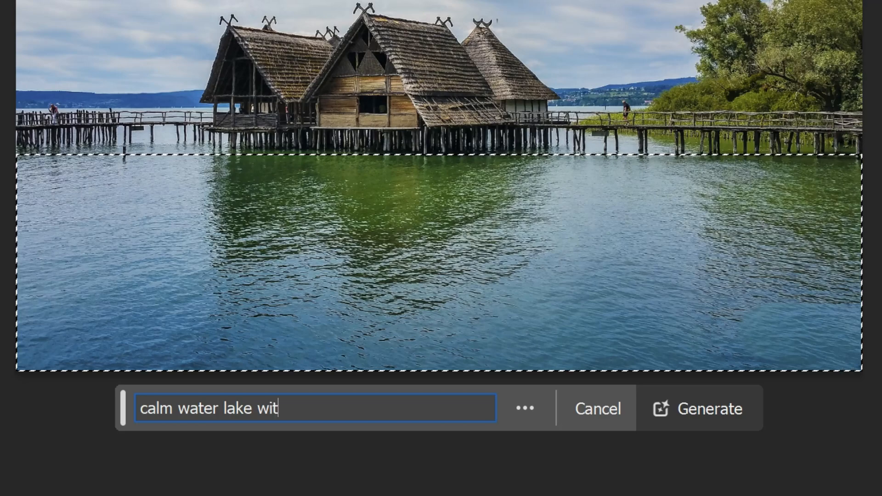
{"action": "type", "text": "h dra"}
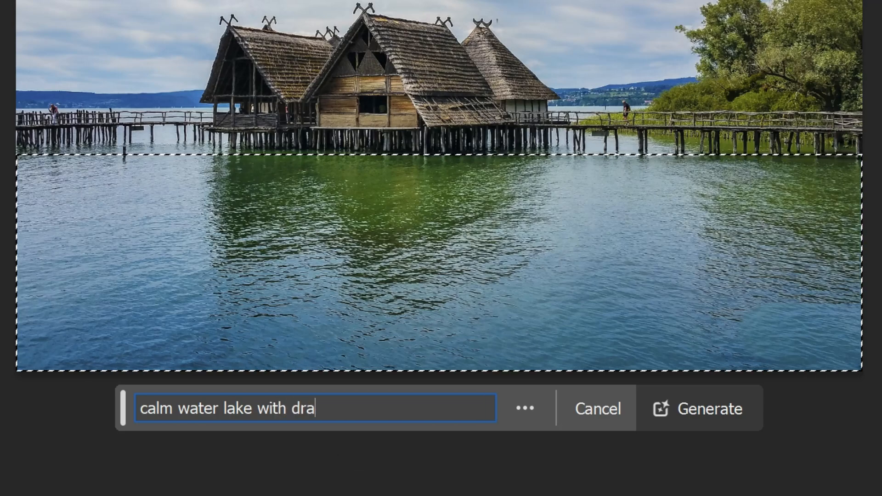
{"action": "type", "text": "mtic reflect"}
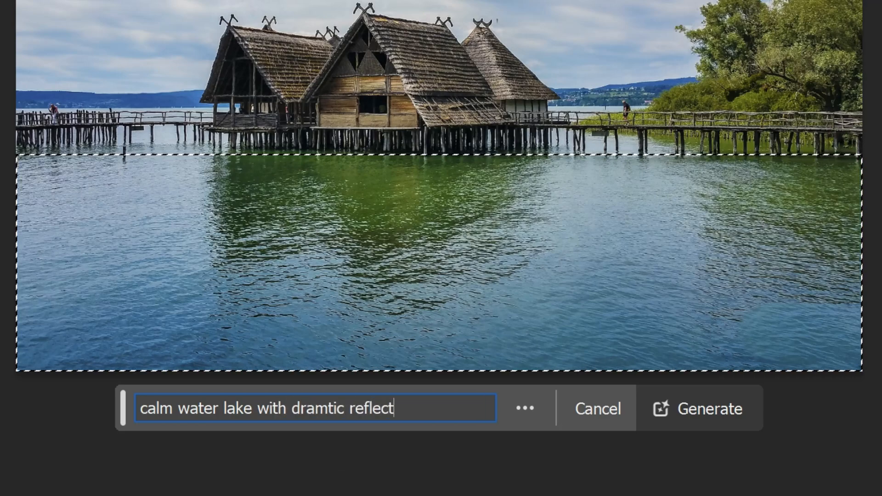
{"action": "type", "text": "ions"}
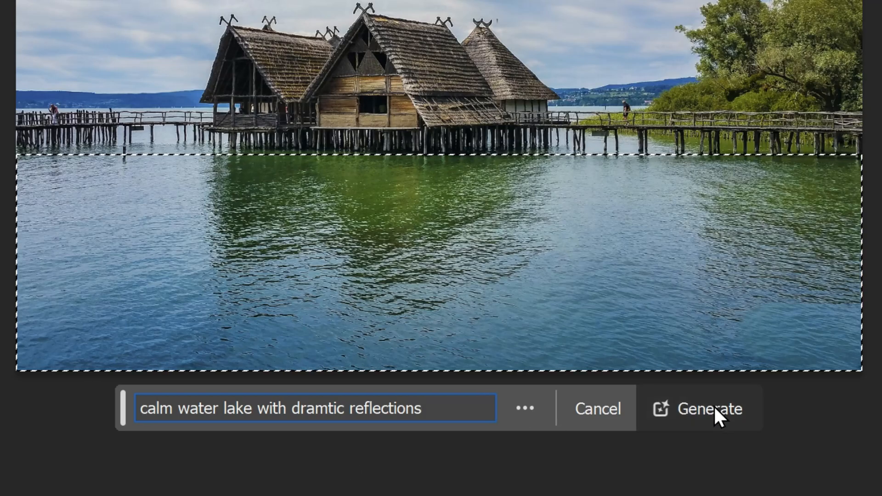
{"action": "left_click", "coordinate": [710, 409]}
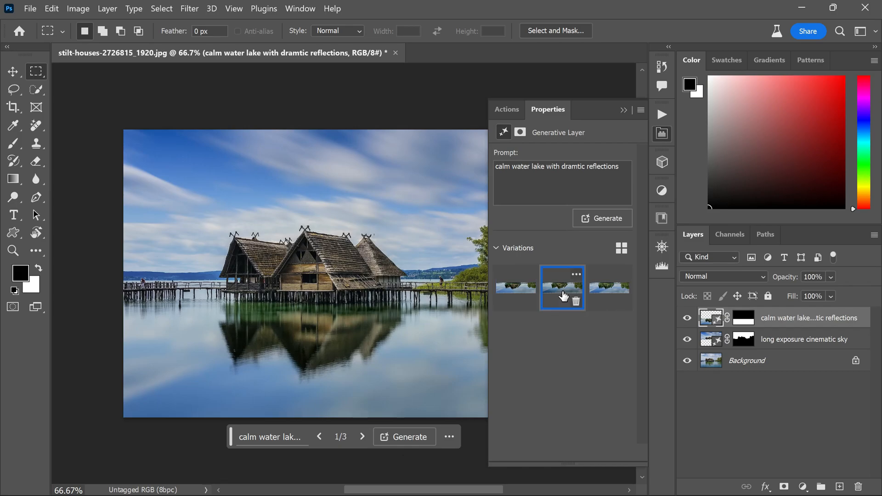
Step: Preview the third water variation, then return to the first one
{"action": "left_click", "coordinate": [608, 288]}
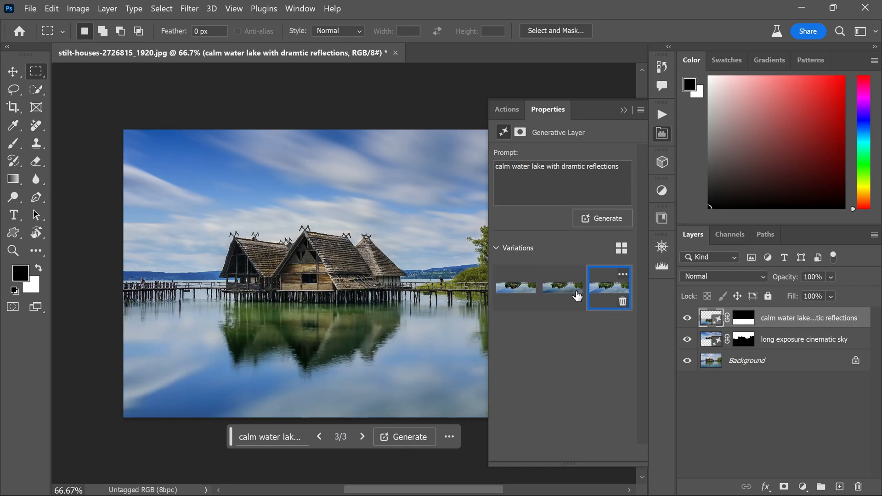
{"action": "left_click", "coordinate": [516, 287]}
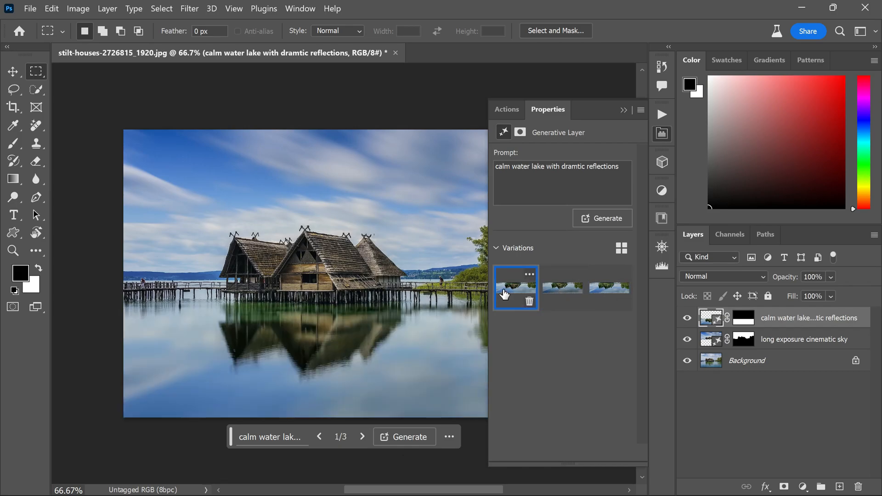
{"action": "mouse_move", "coordinate": [602, 156]}
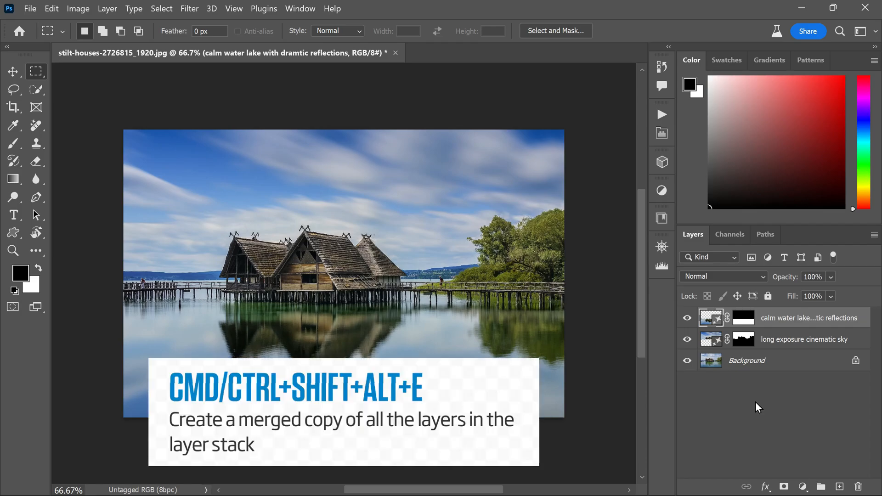
{"action": "mouse_move", "coordinate": [760, 398]}
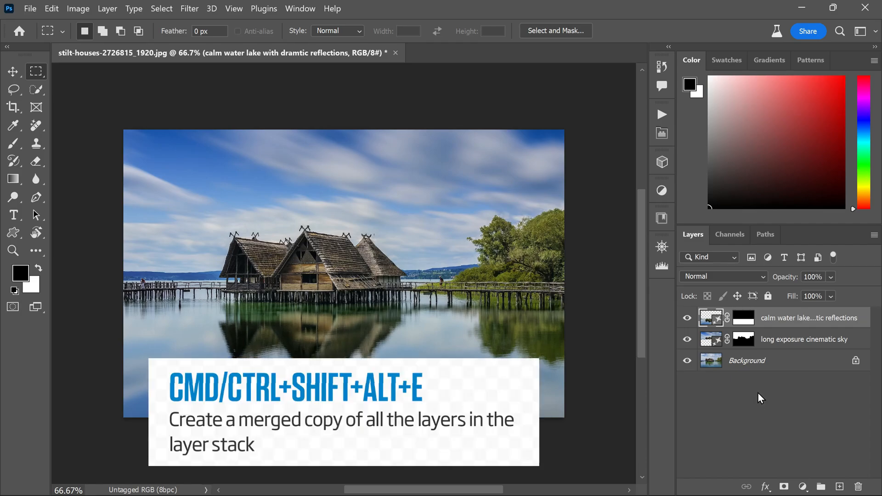
Step: Stamp visible layers into a merged top layer and convert it to a smart object
{"action": "key", "text": "ctrl+shift+alt+e"}
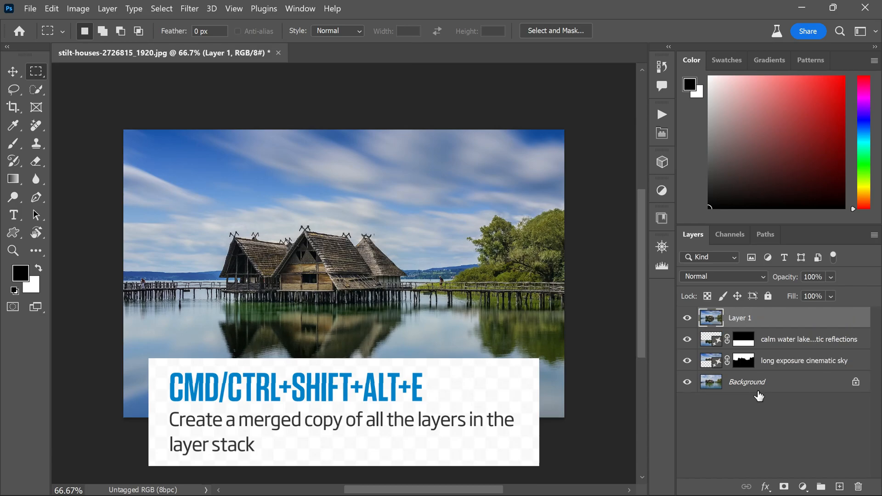
{"action": "right_click", "coordinate": [740, 318]}
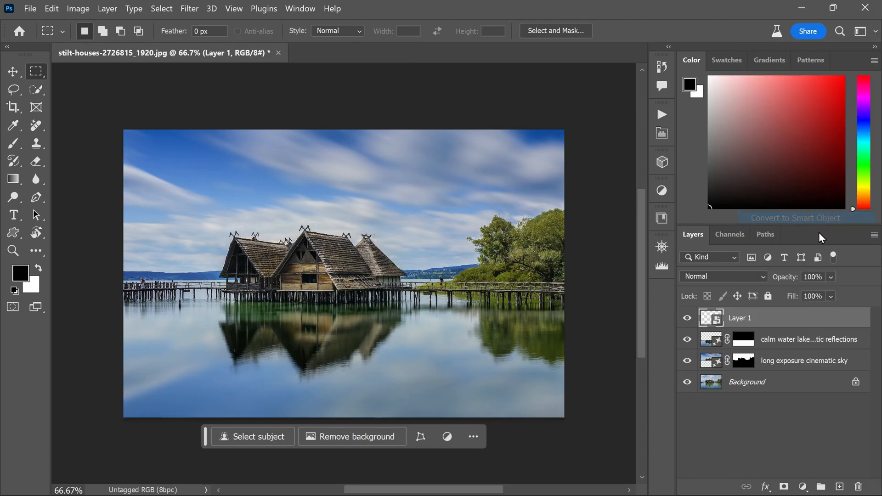
{"action": "left_click", "coordinate": [189, 9]}
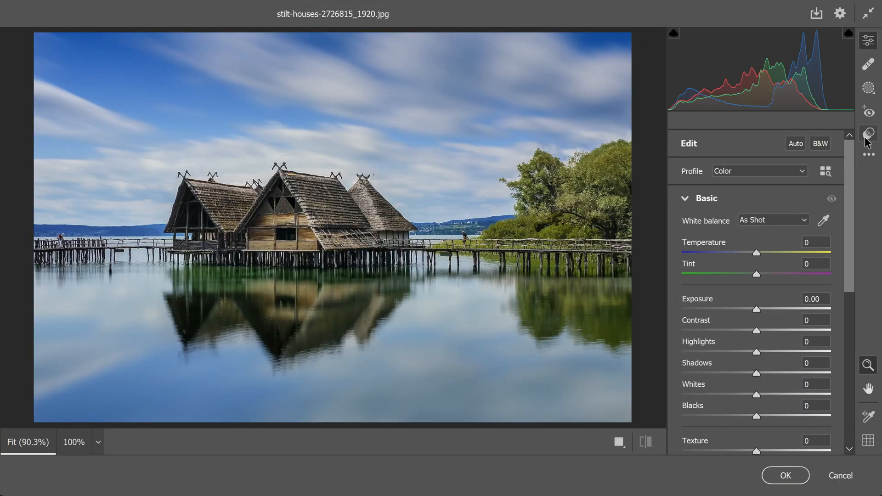
Step: Try the LN03 landscape preset, then apply LN05 and accept the Camera Raw filter
{"action": "left_click", "coordinate": [868, 132]}
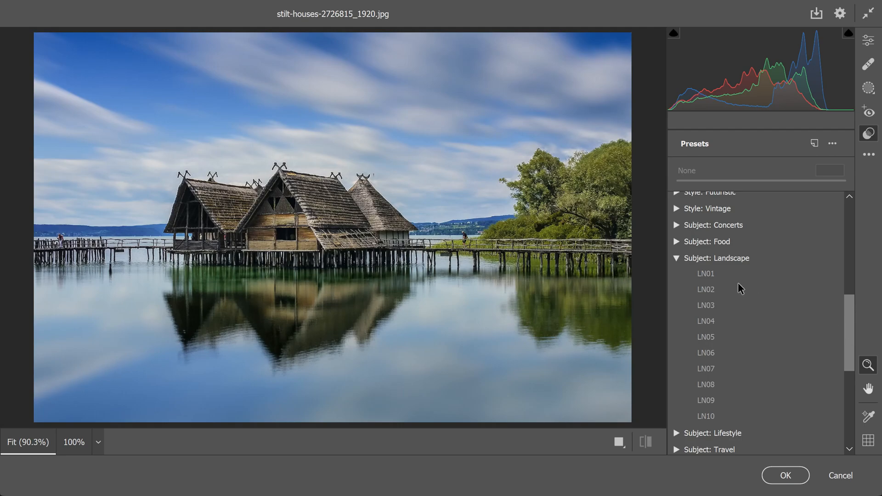
{"action": "left_click", "coordinate": [705, 305]}
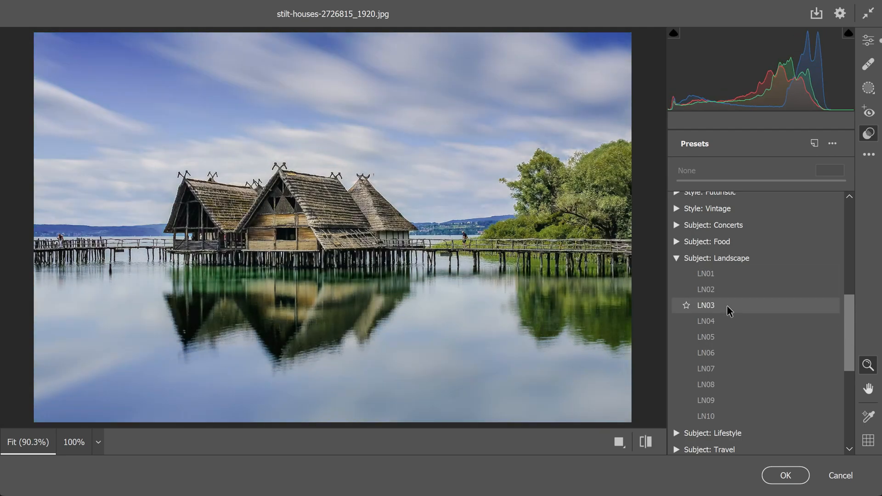
{"action": "left_click", "coordinate": [705, 336]}
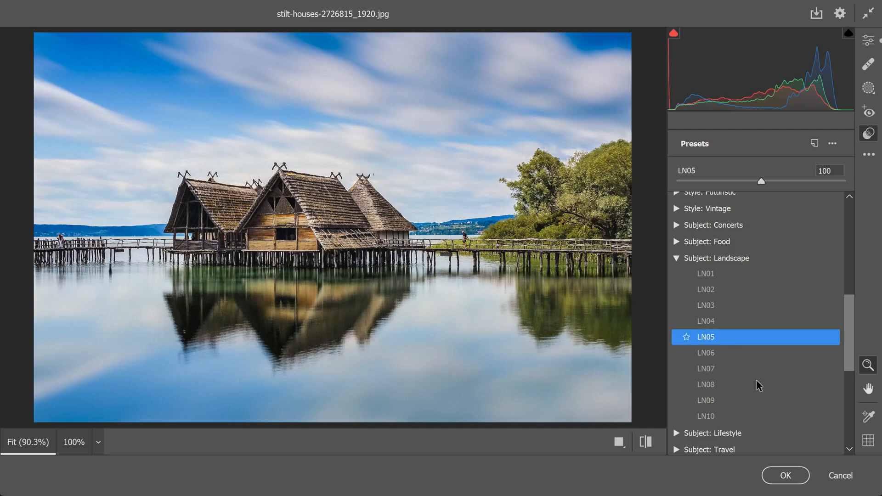
{"action": "left_click", "coordinate": [783, 475]}
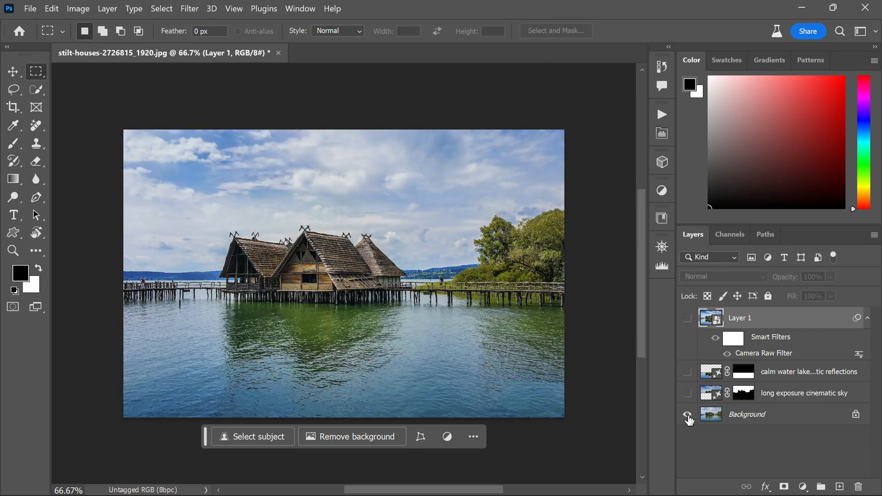
{"action": "left_click", "coordinate": [687, 318]}
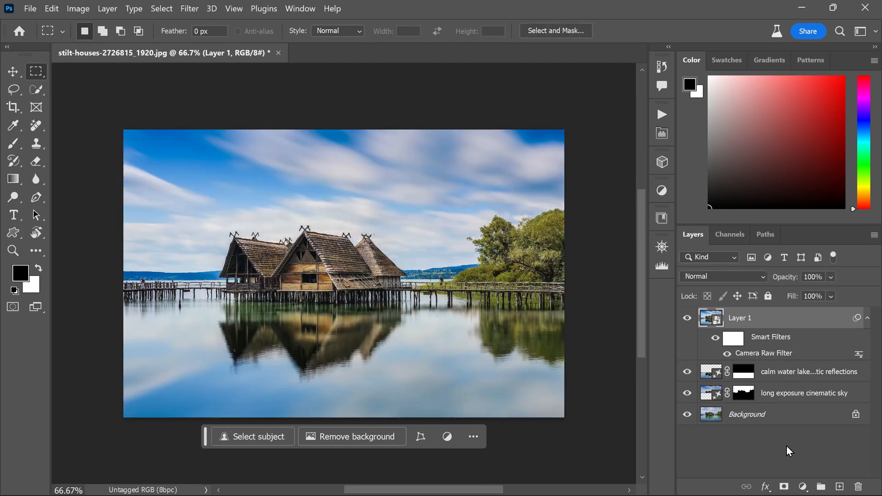
{"action": "left_click", "coordinate": [687, 415]}
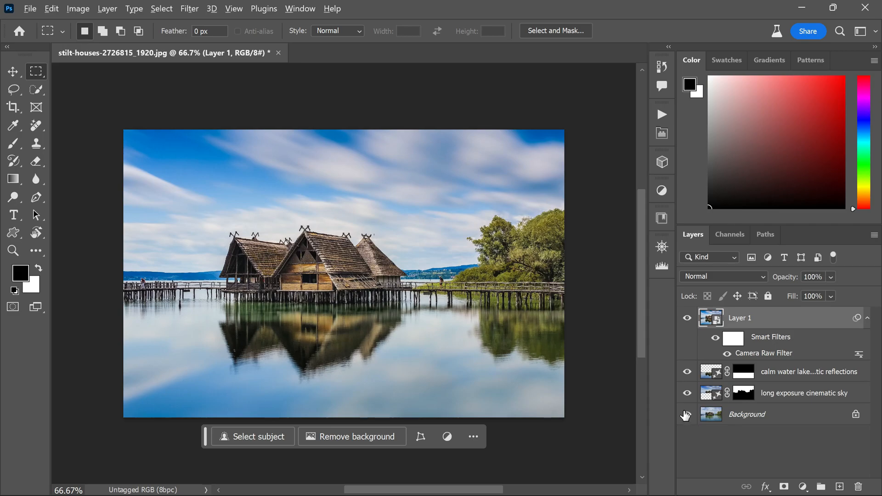
{"action": "left_click", "coordinate": [686, 414]}
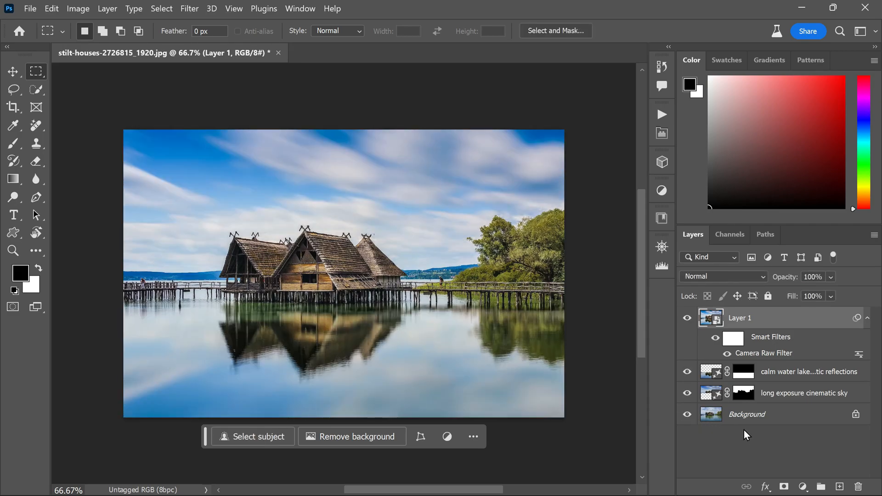